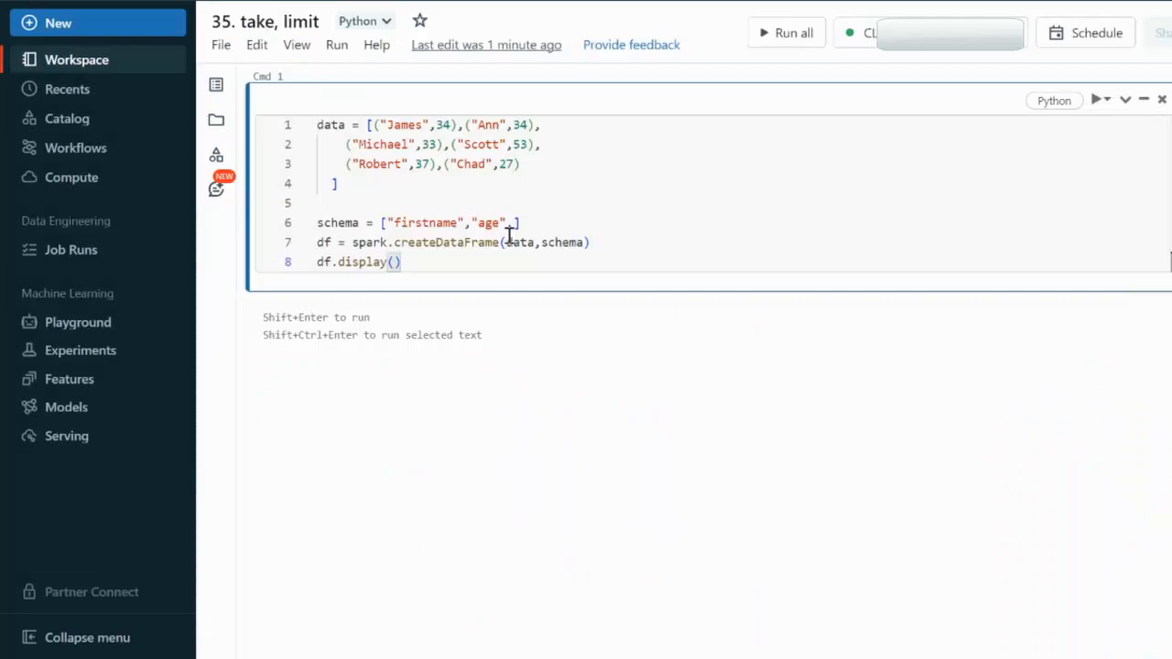
mouse_move(465, 261)
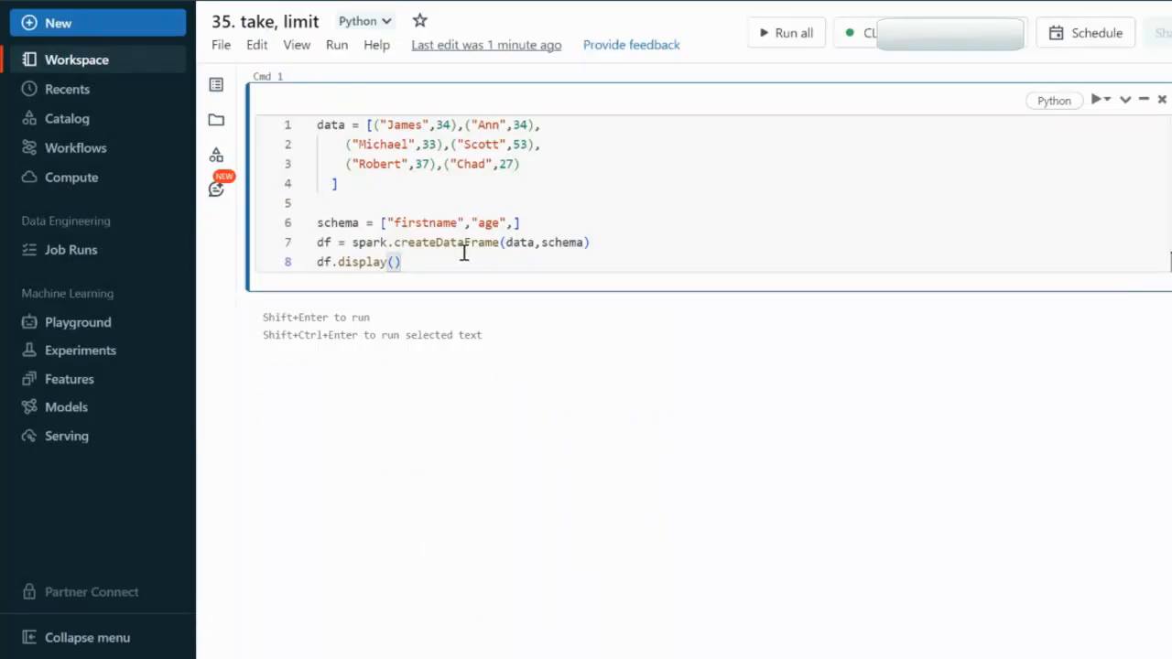
Step: Run Cmd 1 to show the six-row names-and-ages DataFrame and add an empty cell below
key("Shift+Enter")
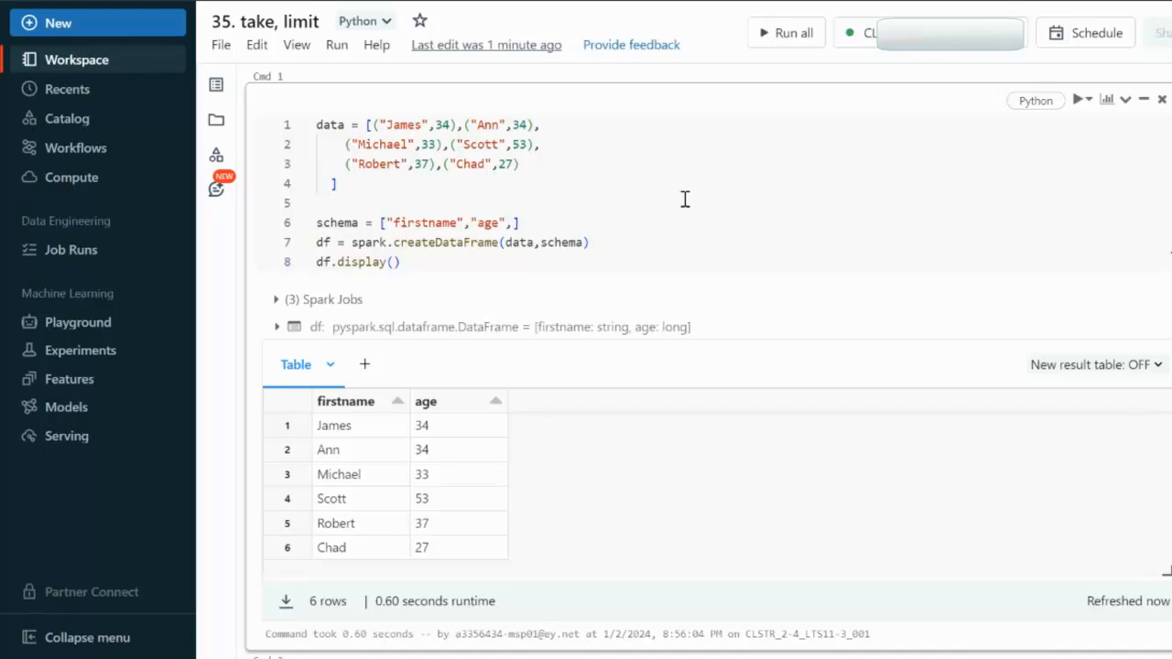
scroll("down", 3)
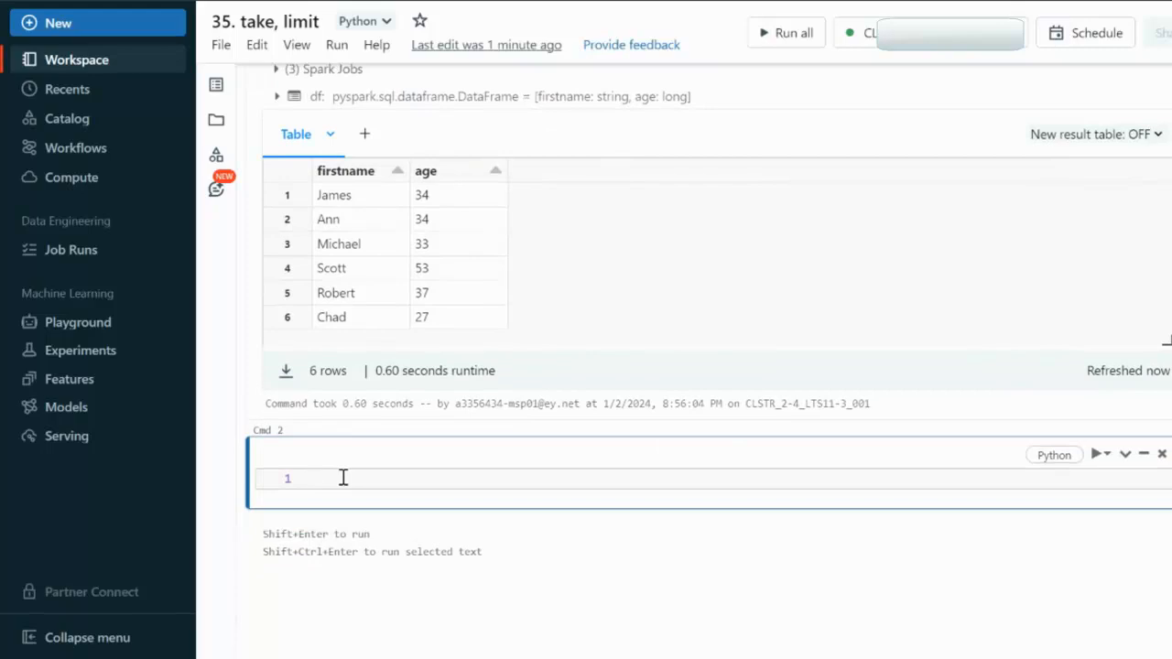
Step: Enter display(df.take(3)) in Cmd 2 to return the first three rows James, Ann, Michael
type("df.")
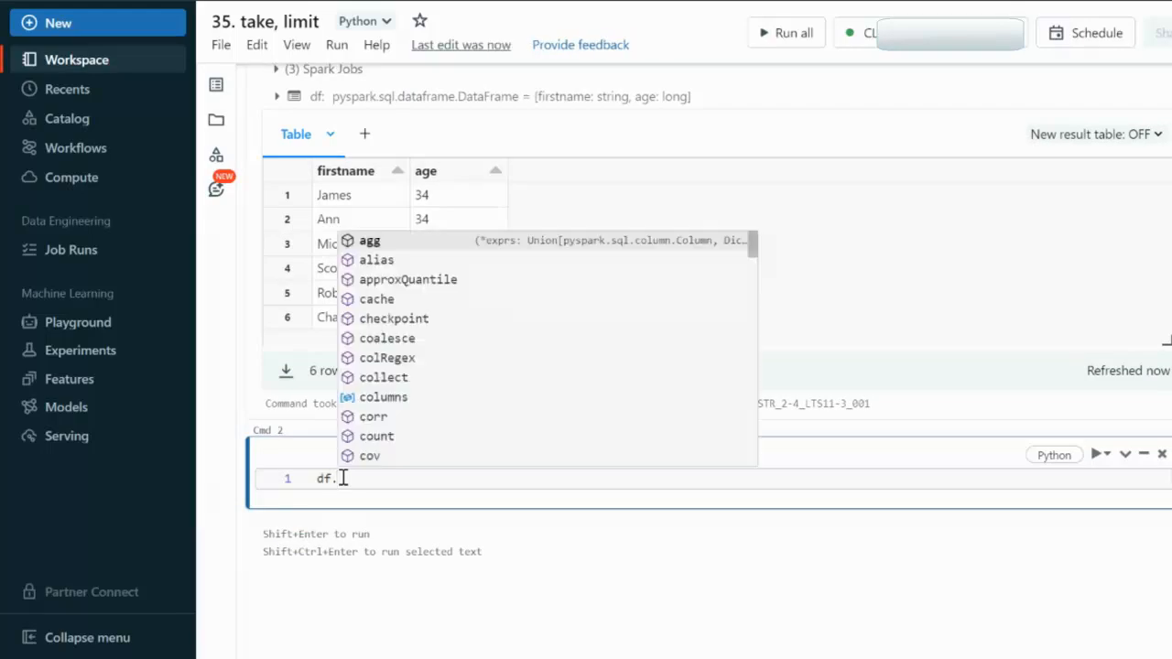
type("take")
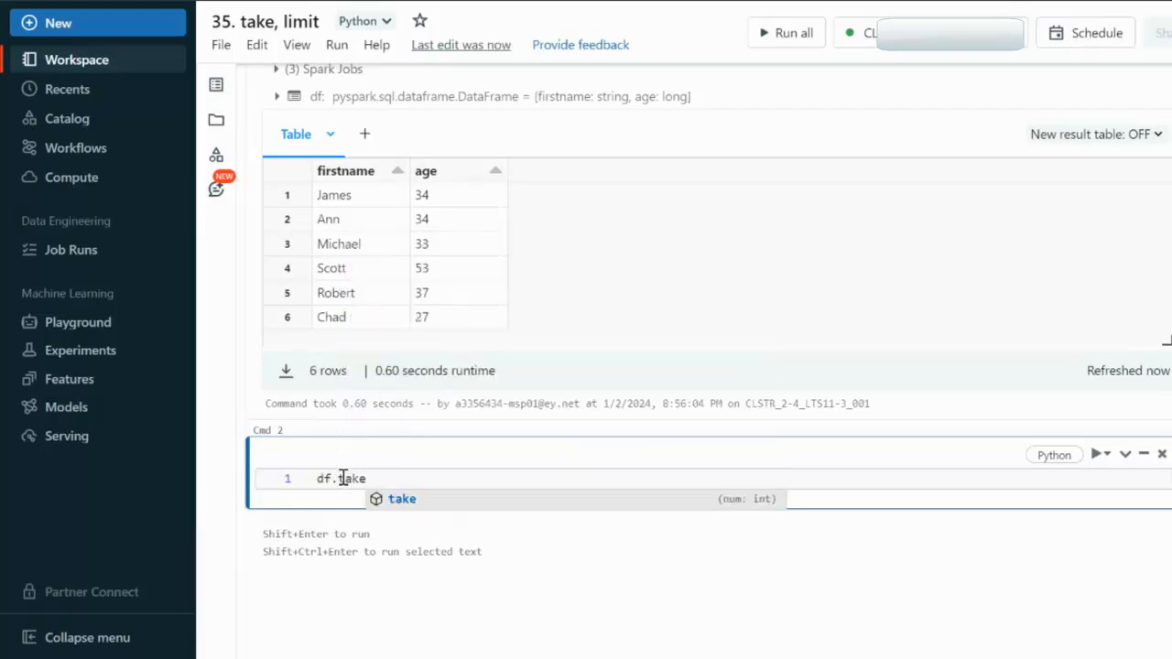
type("()")
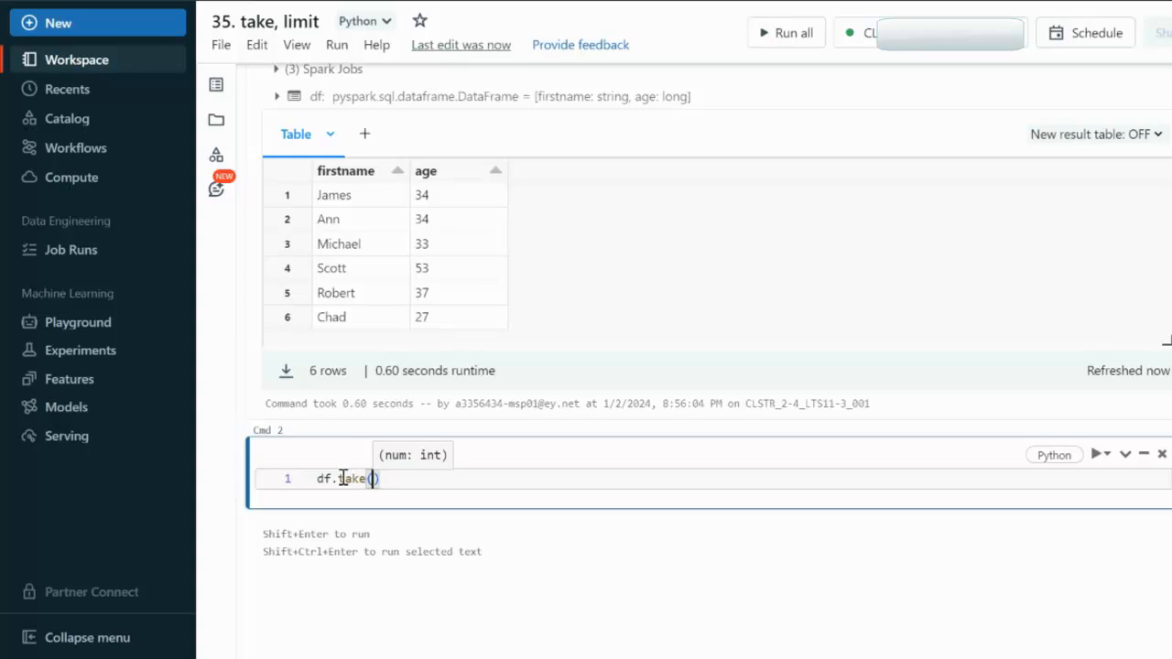
type("3")
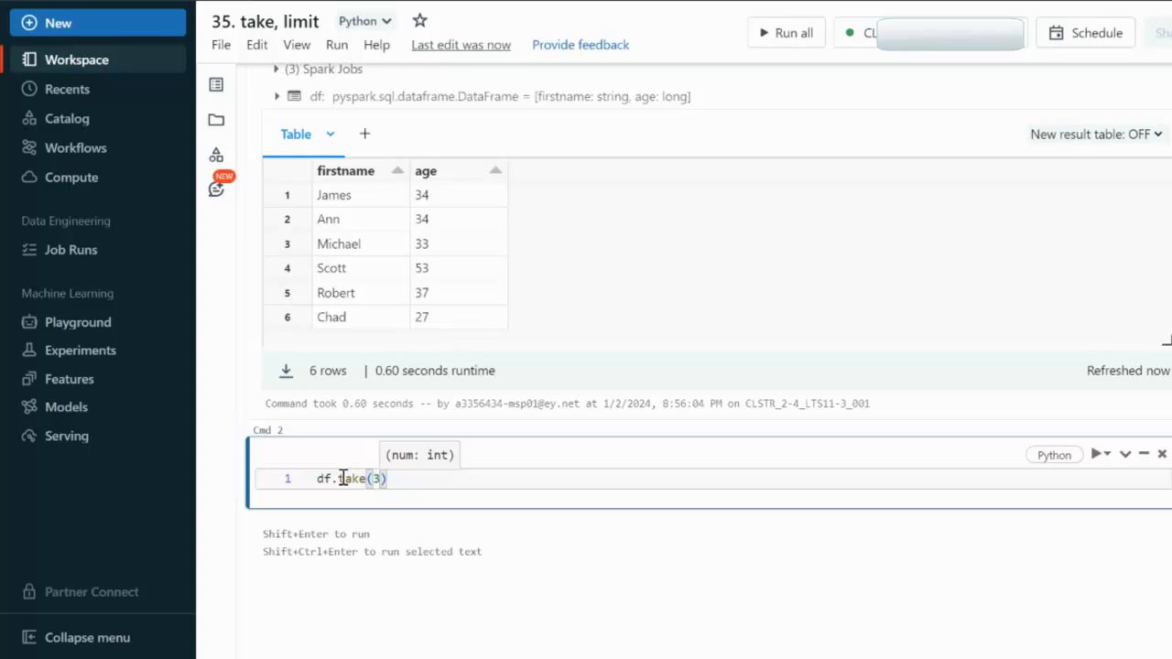
type("dis")
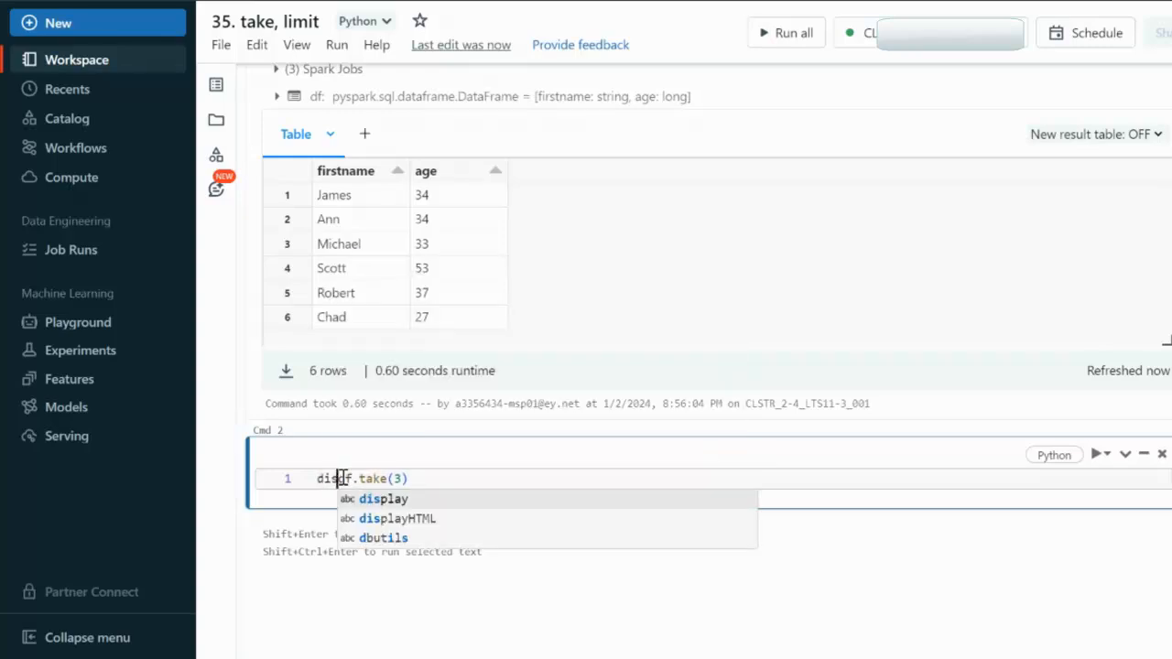
left_click(383, 498)
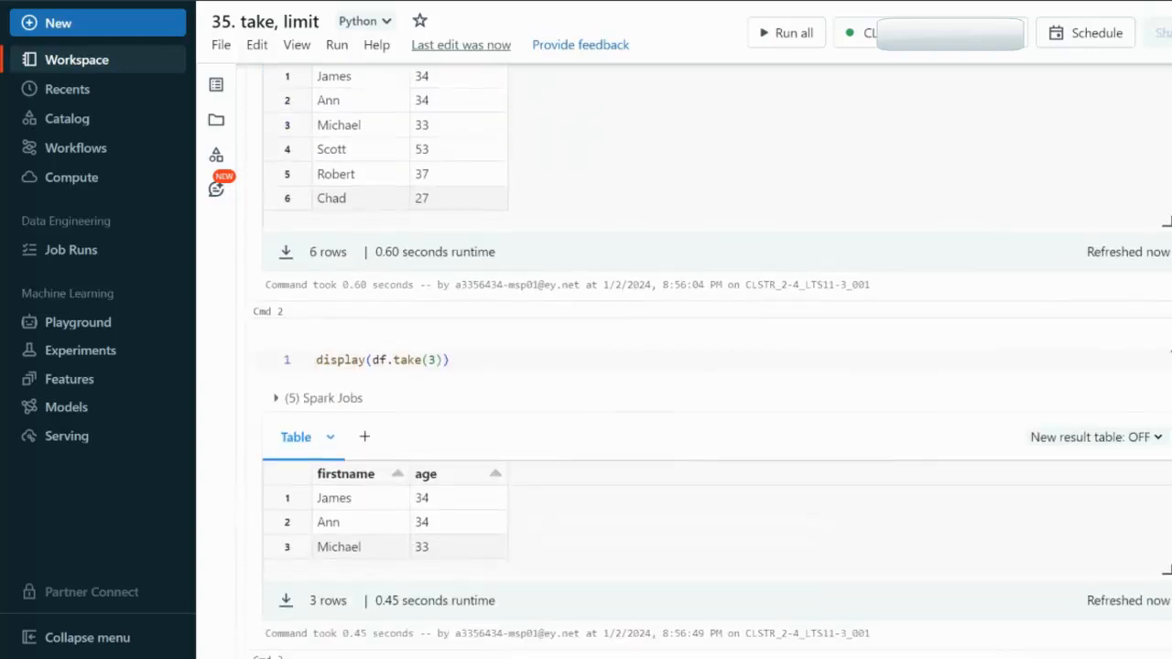
Step: Swap take for head(3) and rerun, again getting James, Ann and Michael
double_click(408, 359)
type("head")
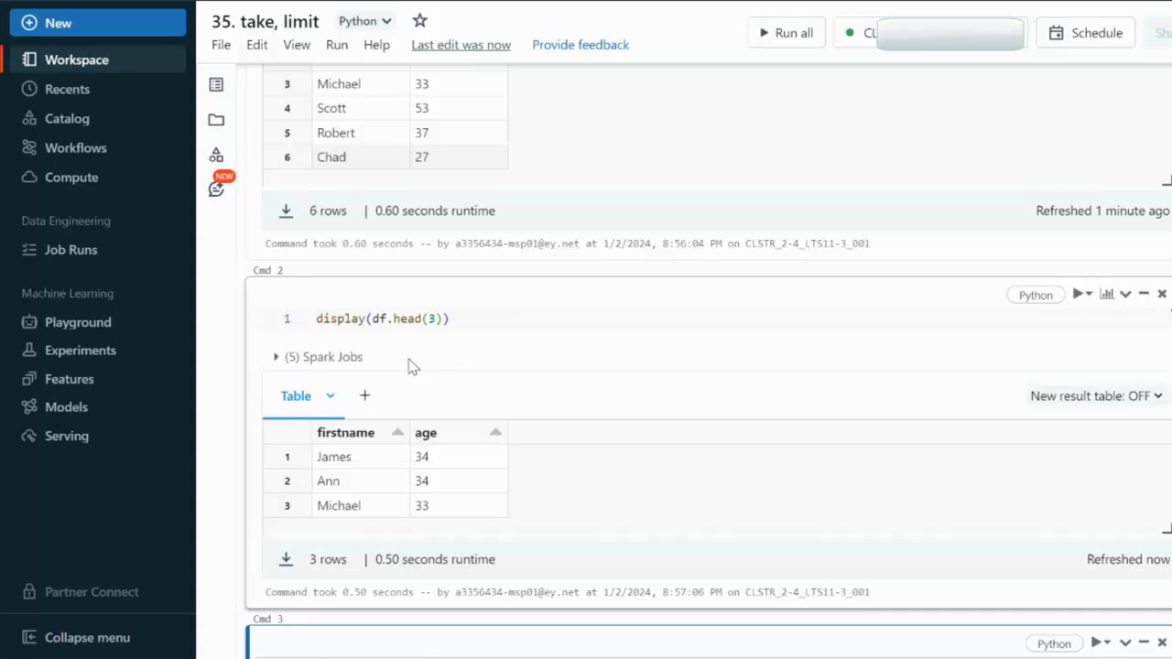
left_click(436, 319)
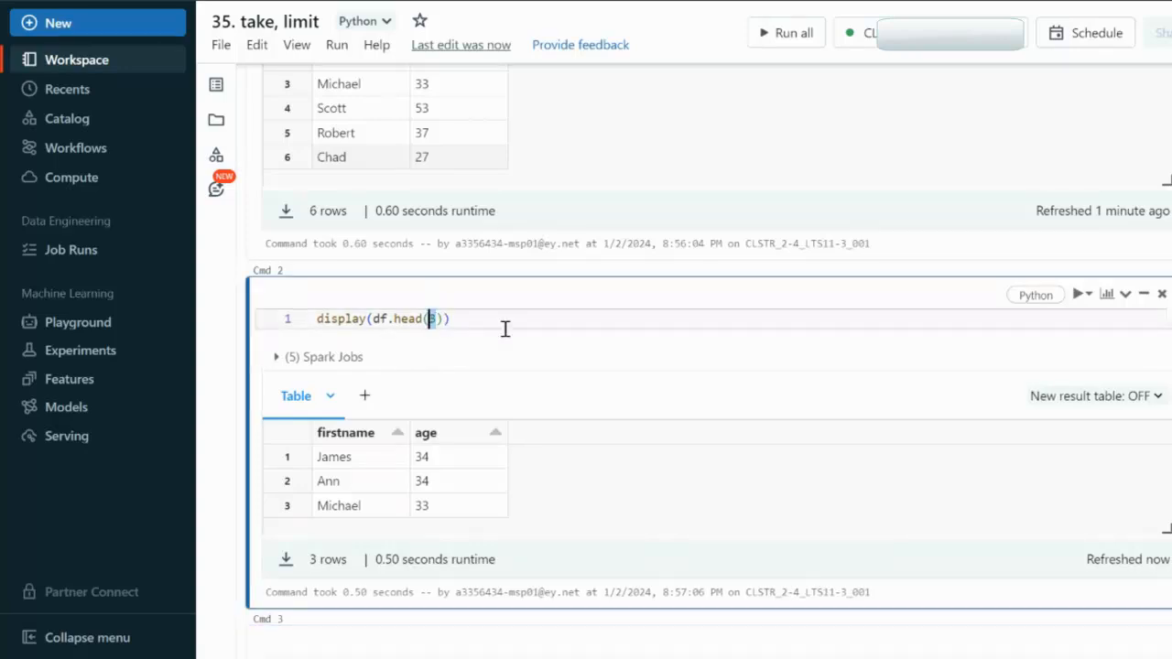
Step: Use df.first() with no argument, returning the single Row James, 34, and highlight it
key("Backspace")
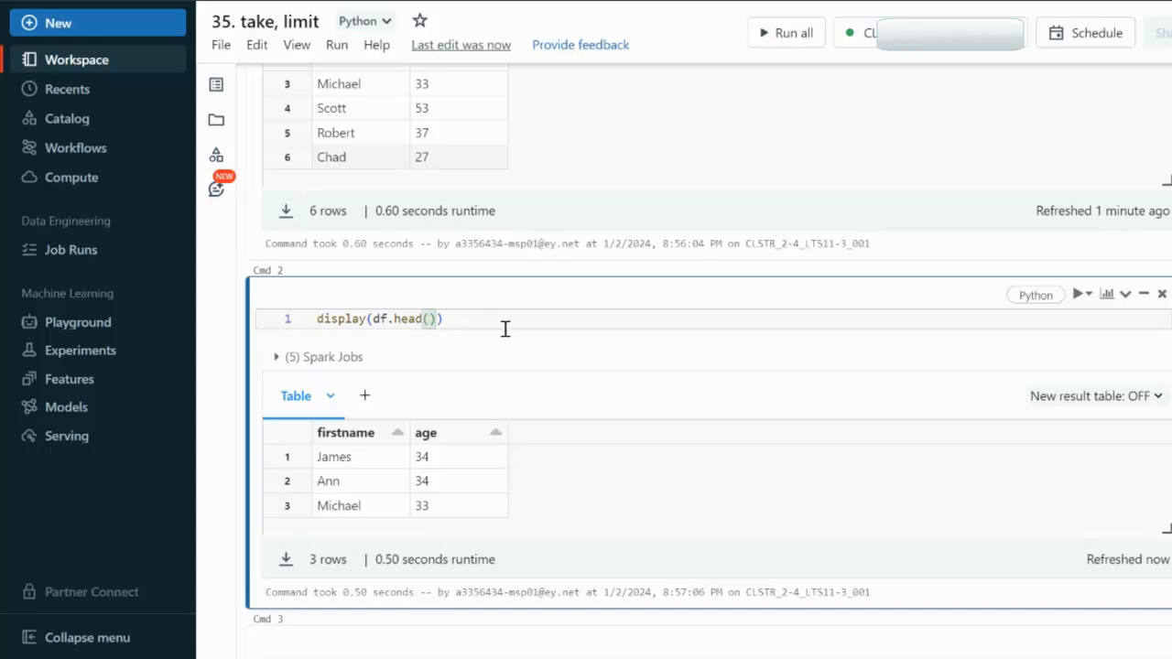
type("fi")
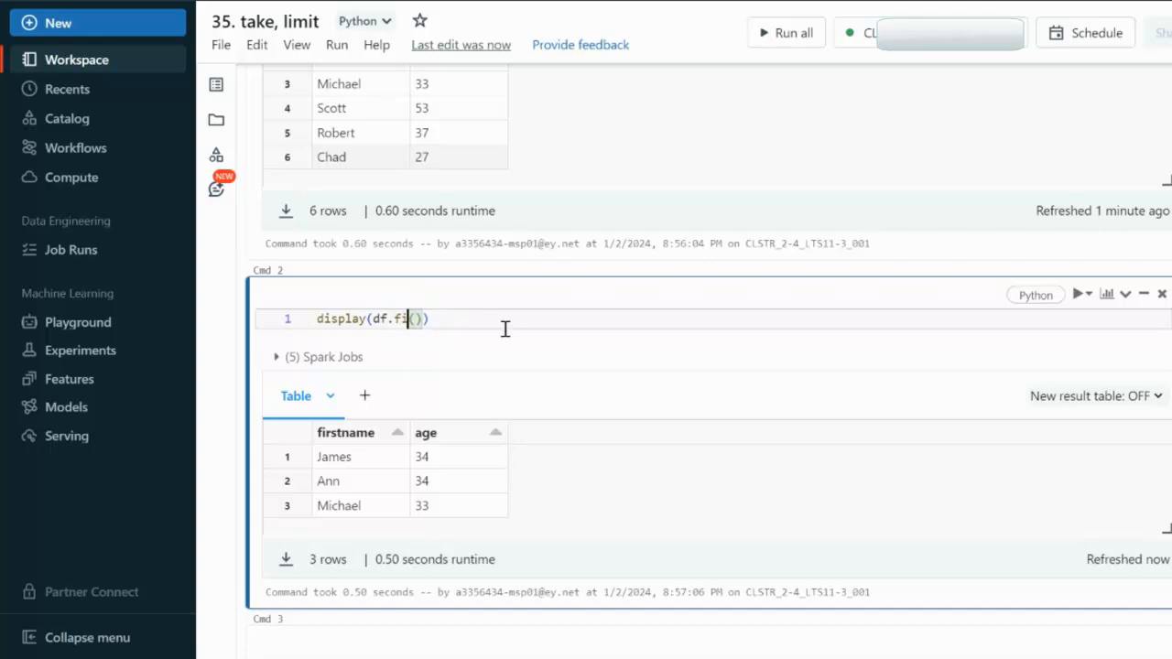
type("rst")
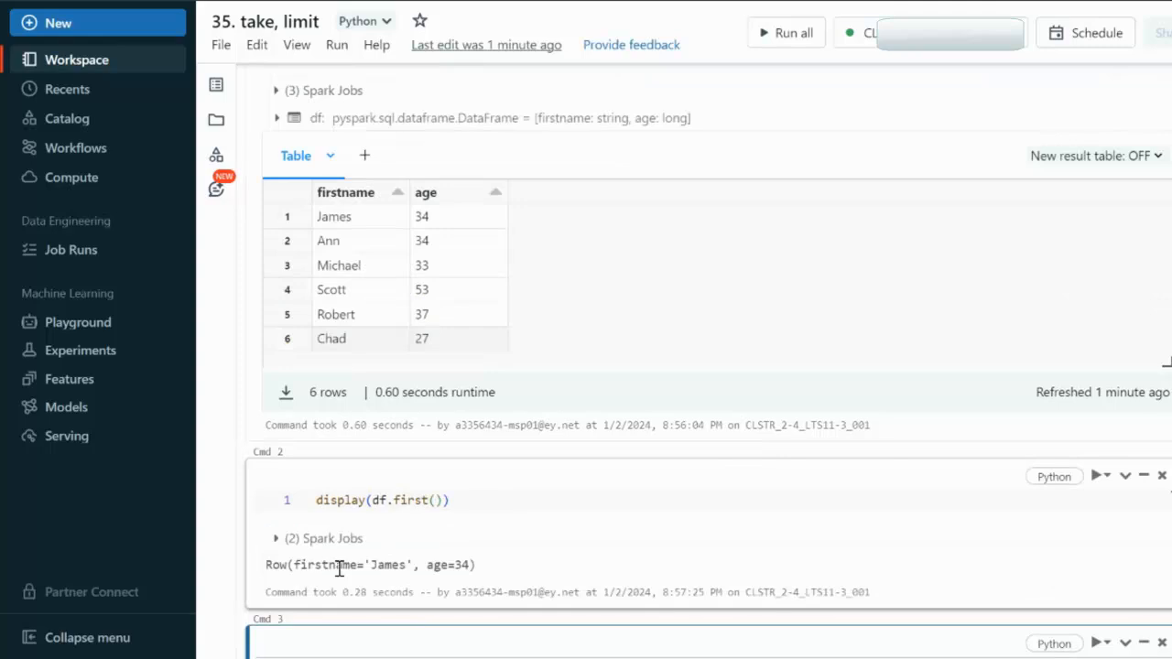
double_click(388, 565)
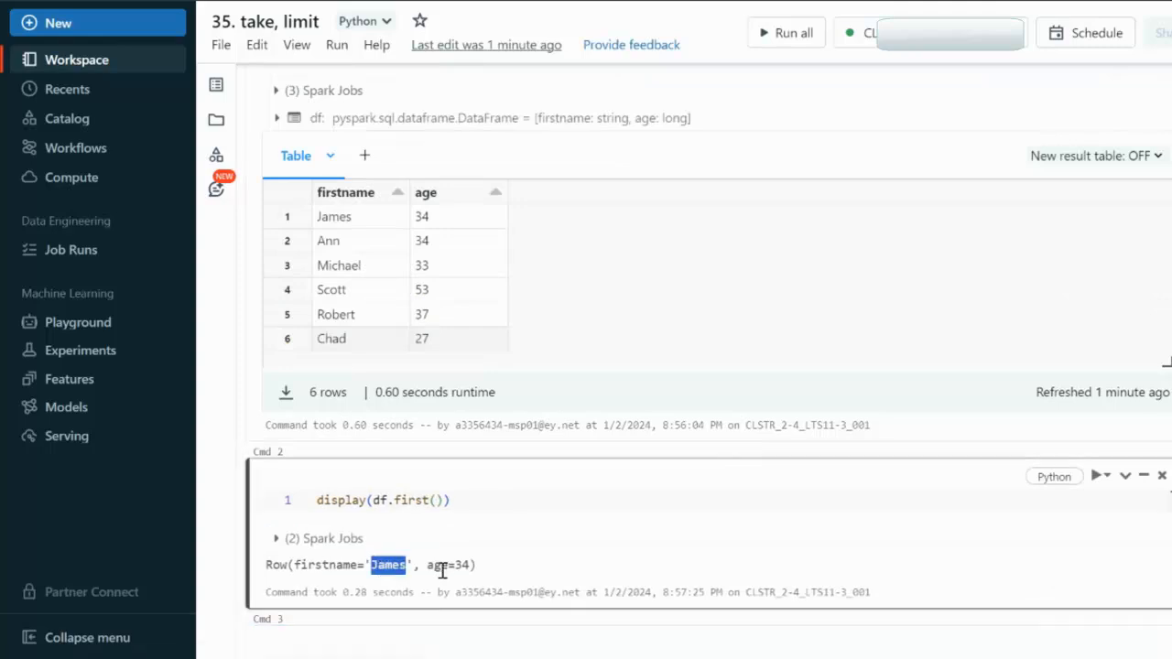
left_click_drag(373, 564, 477, 564)
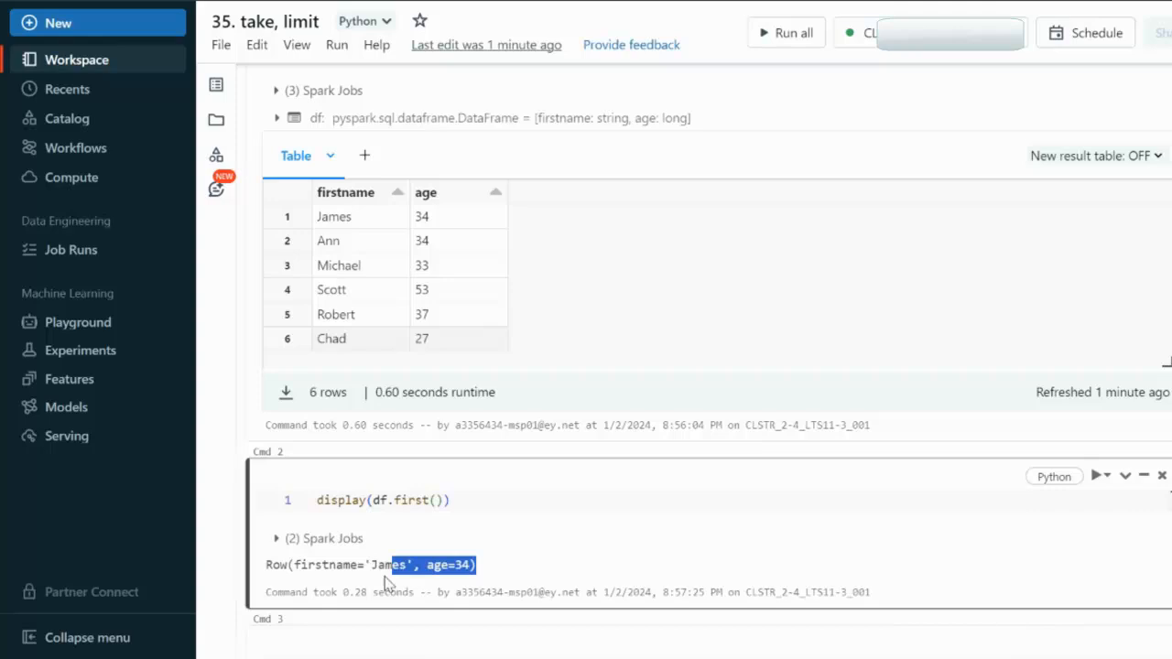
left_click(451, 500)
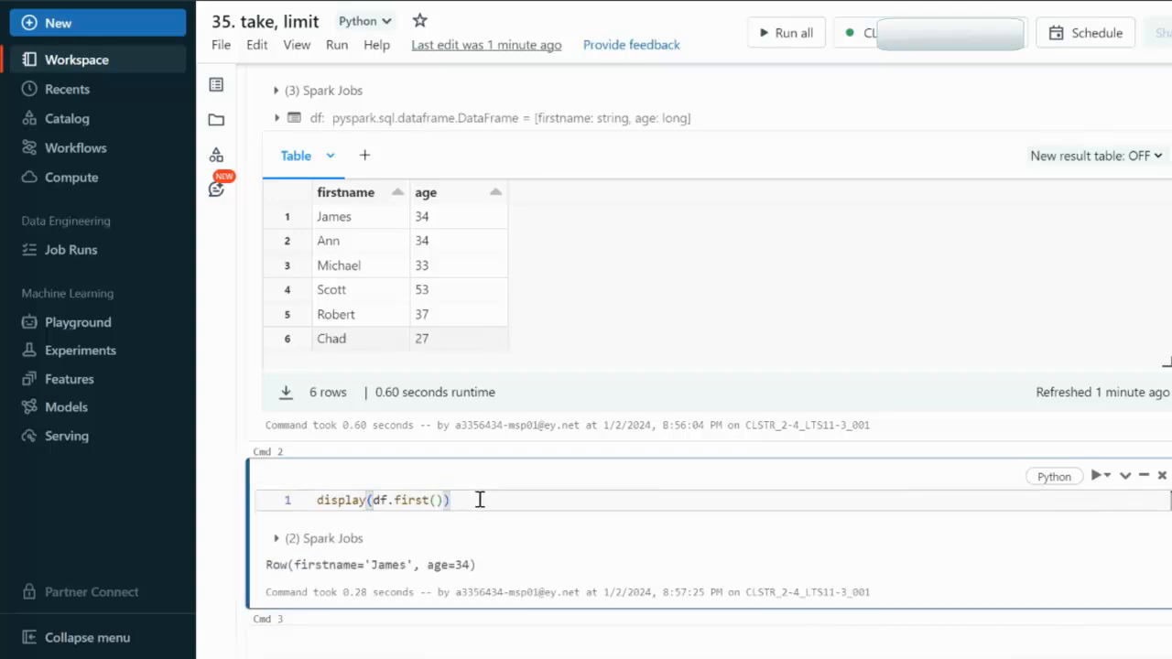
Step: Use df.tail(4) to show the last four rows Michael, Scott, Robert and Chad
type("ta")
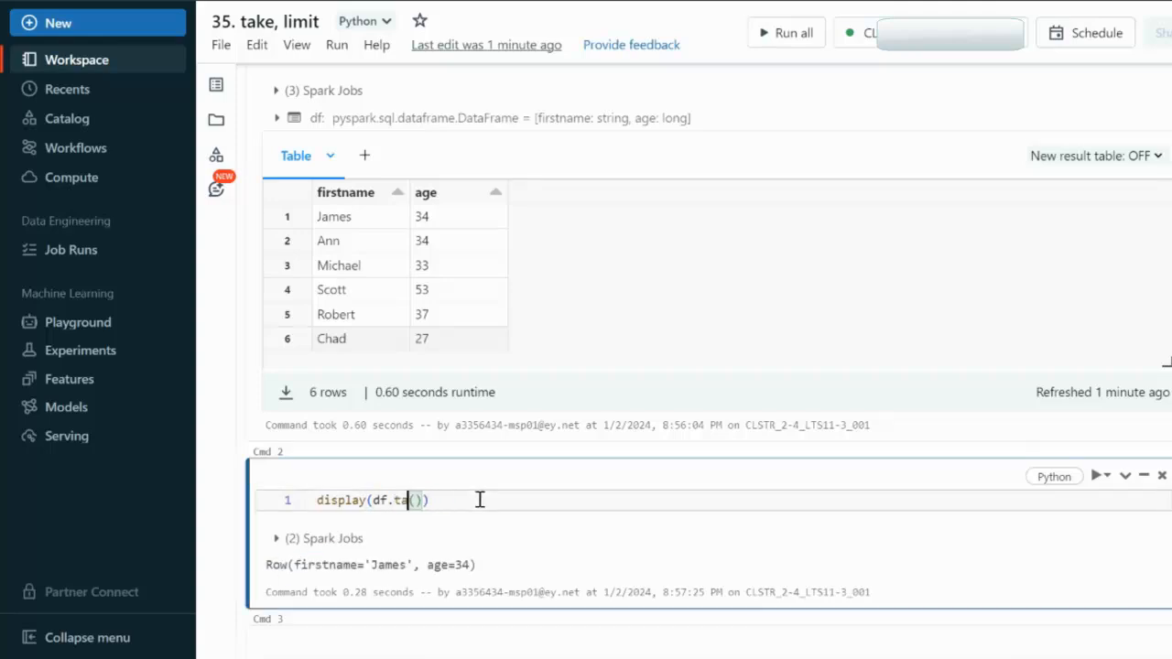
type("il")
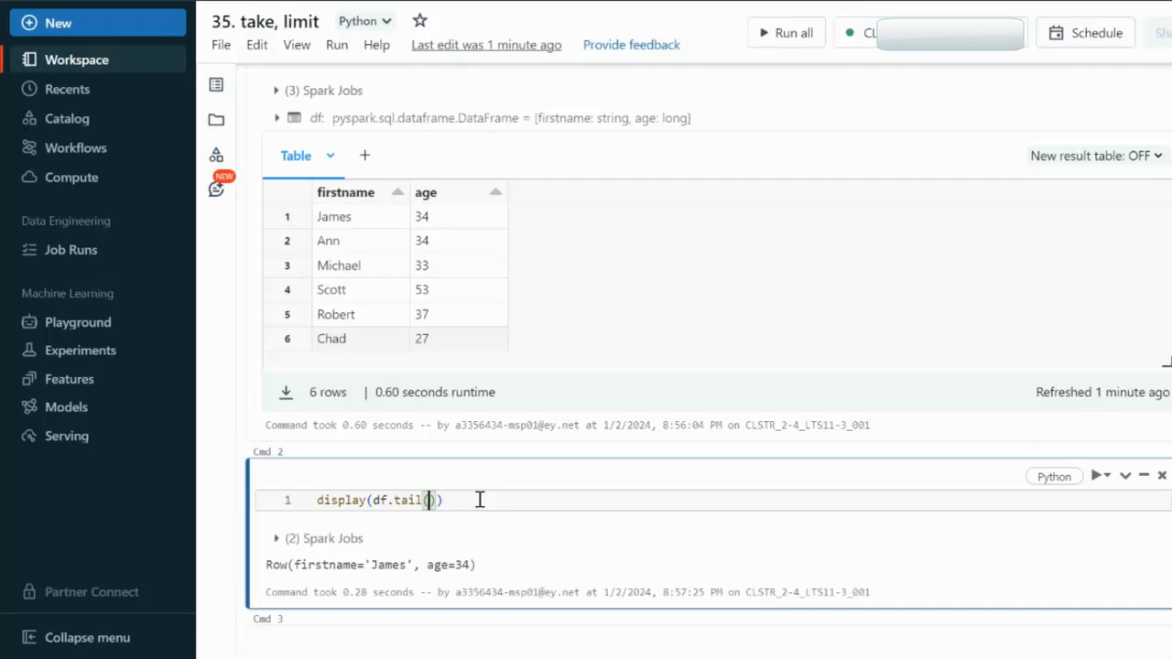
type("4")
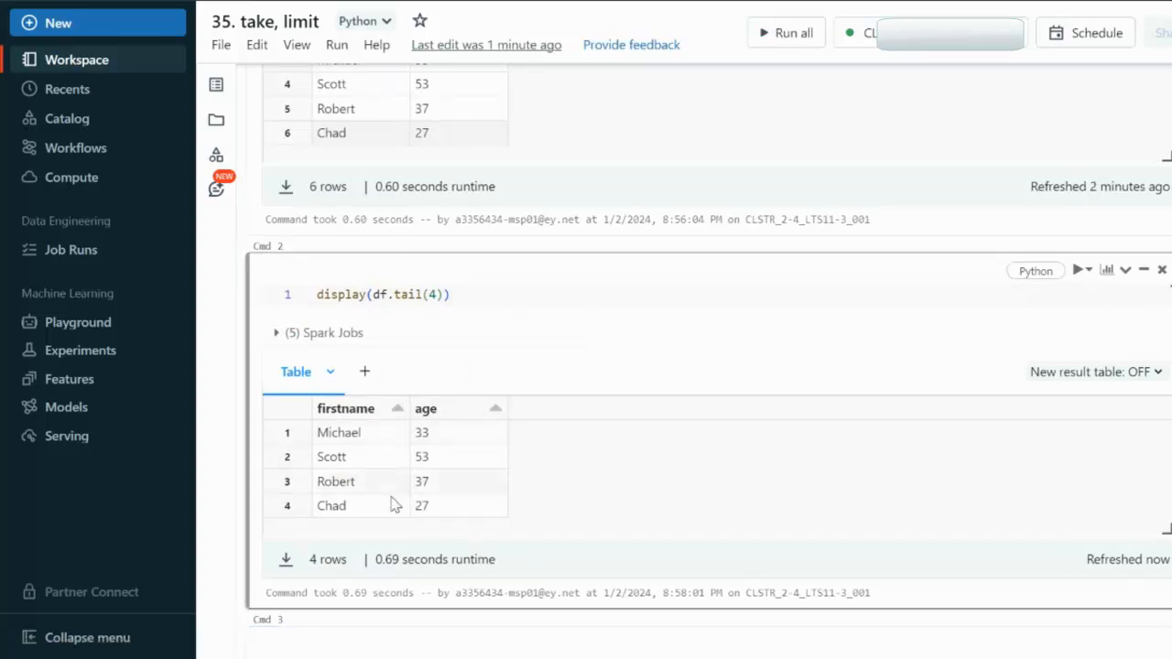
mouse_move(396, 513)
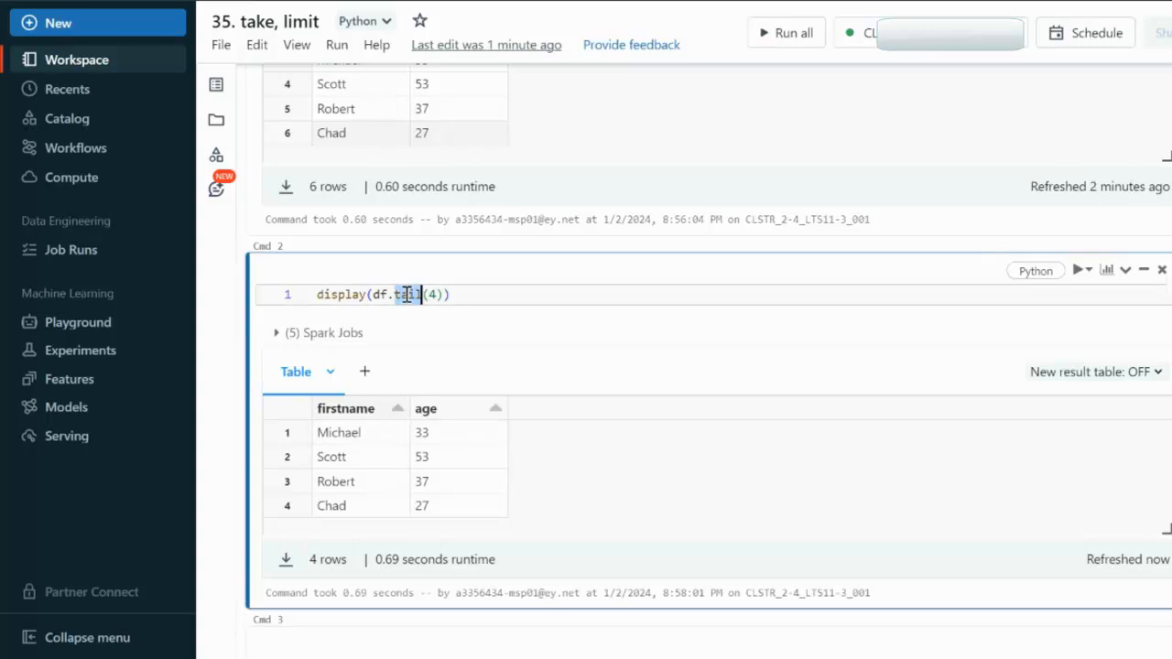
Step: Use df.limit(4) to return the first four rows James, Ann, Michael and Scott
type("limit")
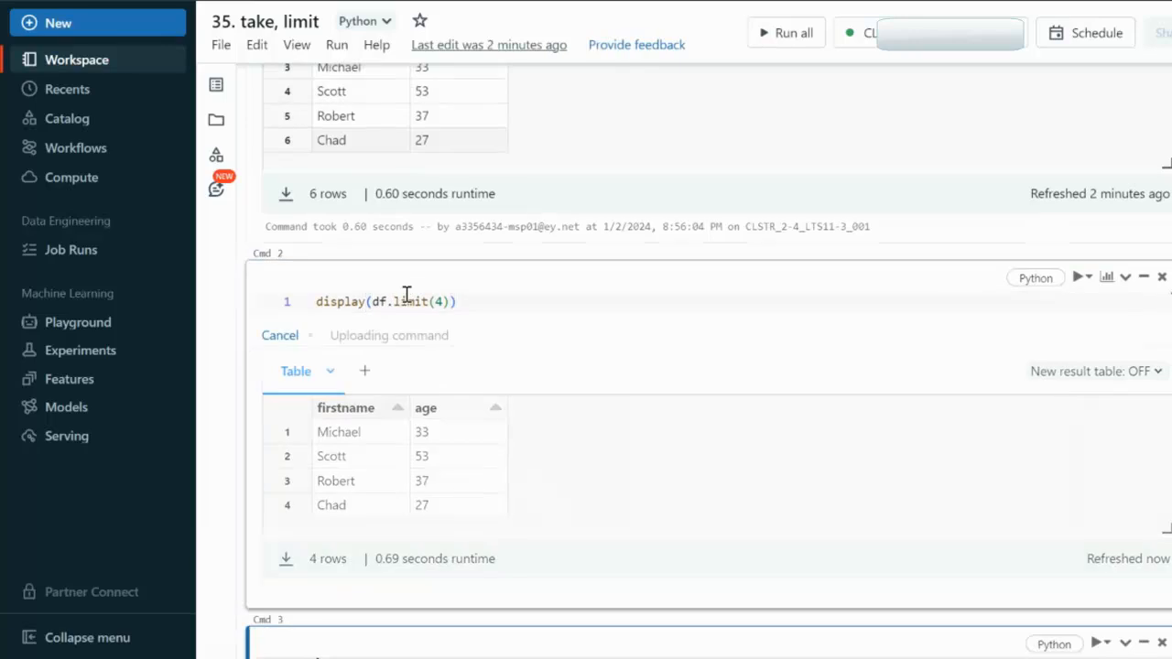
left_click(1081, 269)
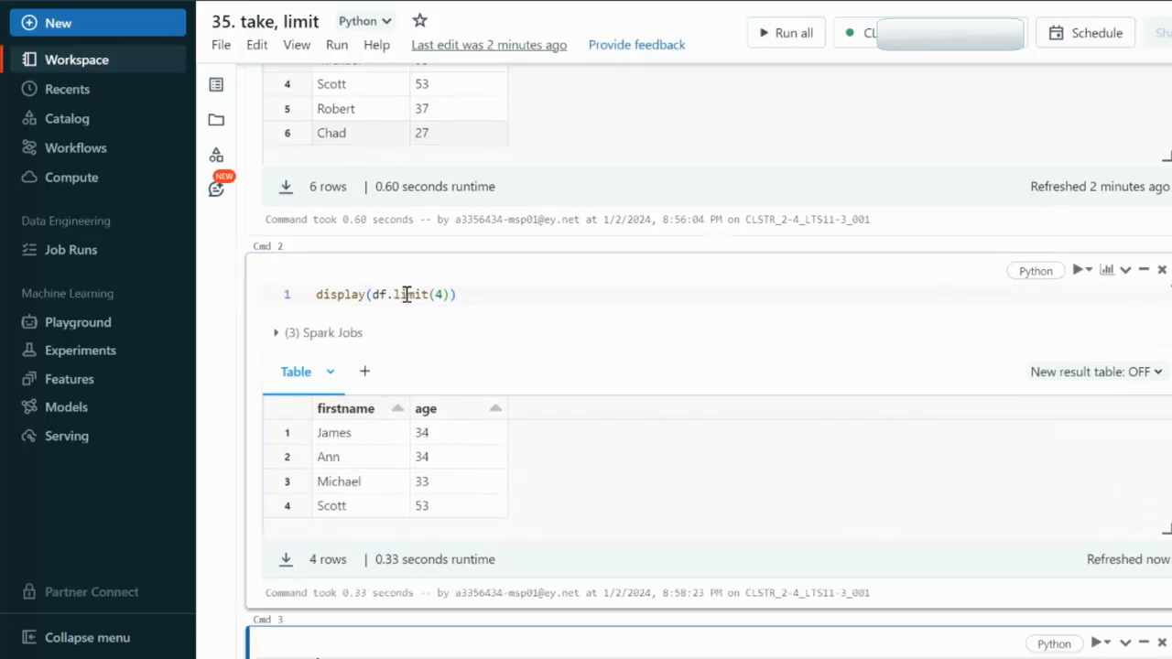
mouse_move(356, 512)
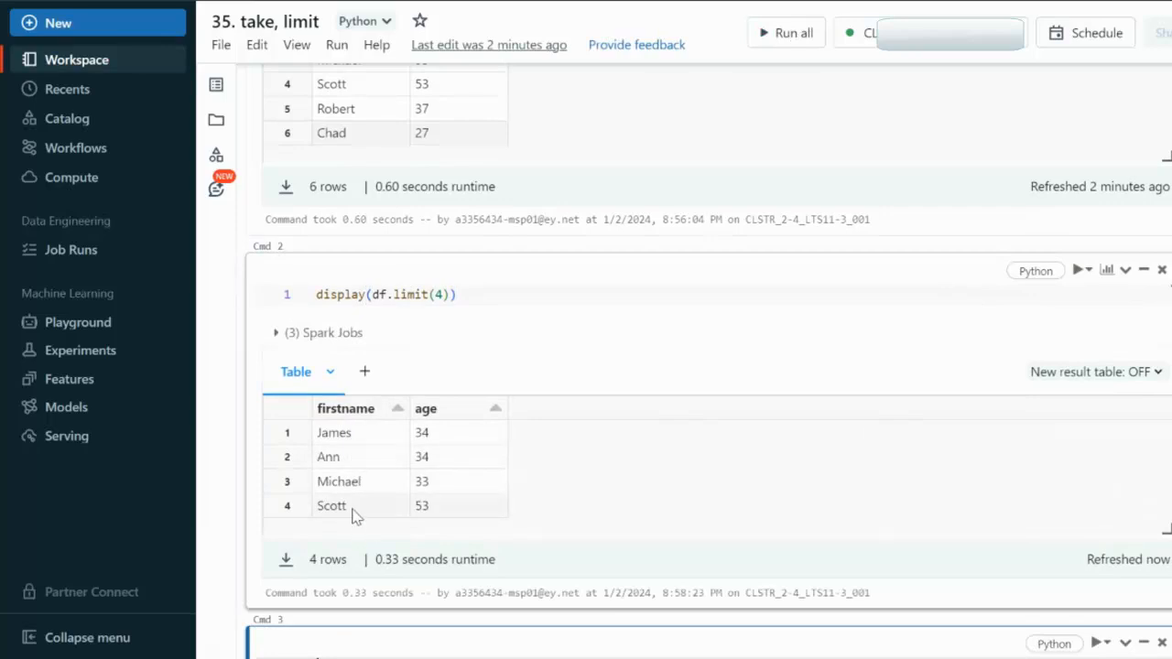